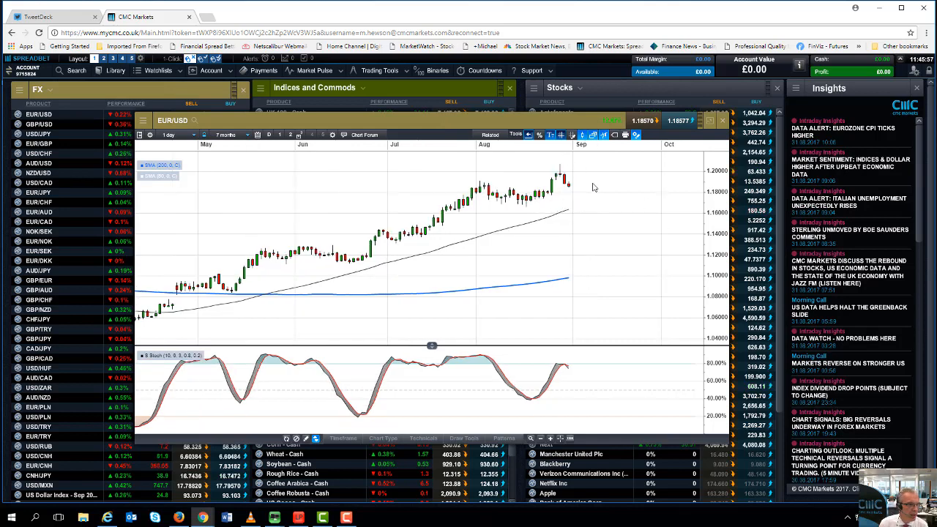
{"action": "mouse_move", "coordinate": [573, 190]}
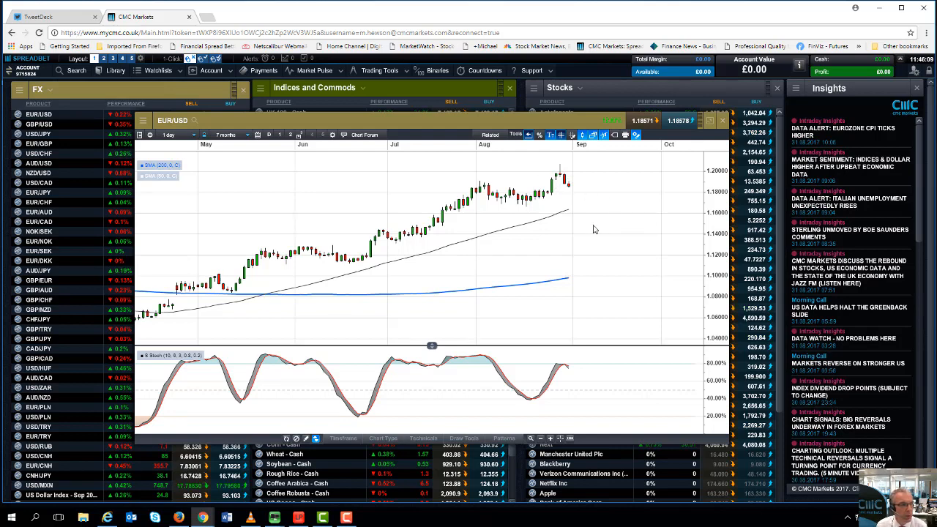
{"action": "mouse_move", "coordinate": [572, 214]}
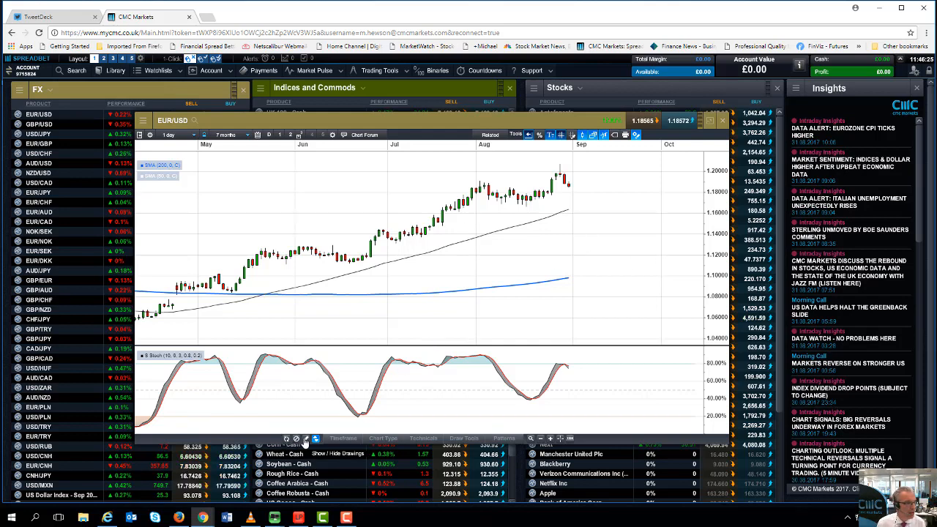
Read the Dollar Index candle values for 2 August 2017 on the Bloomberg chart
{"action": "left_click", "coordinate": [307, 440]}
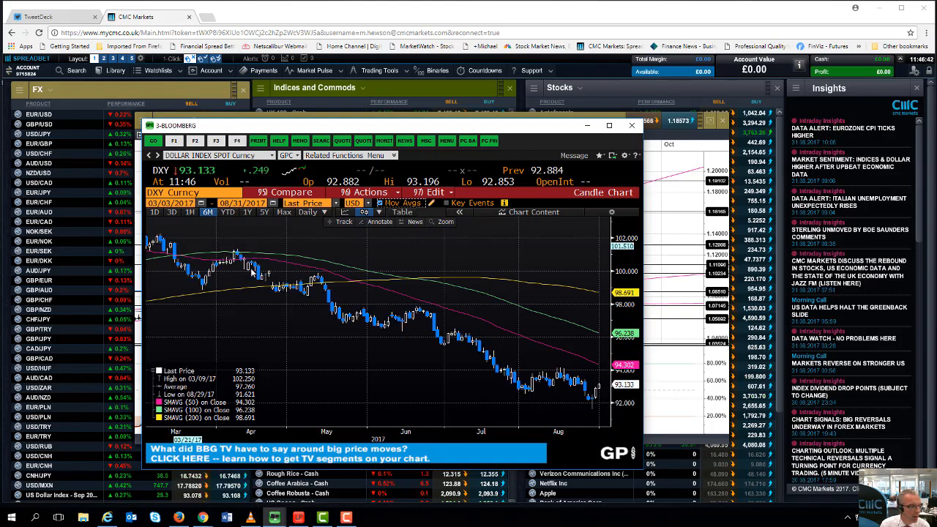
{"action": "mouse_move", "coordinate": [592, 409]}
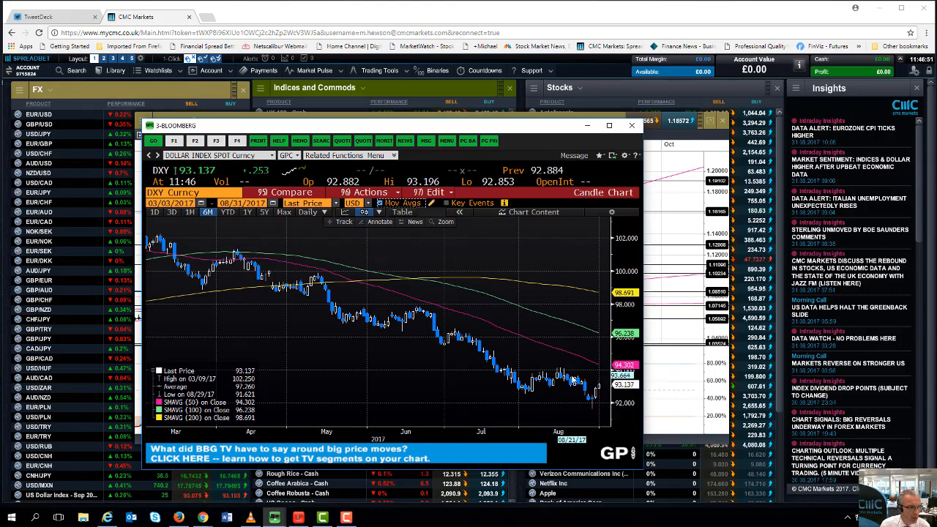
{"action": "mouse_move", "coordinate": [577, 368]}
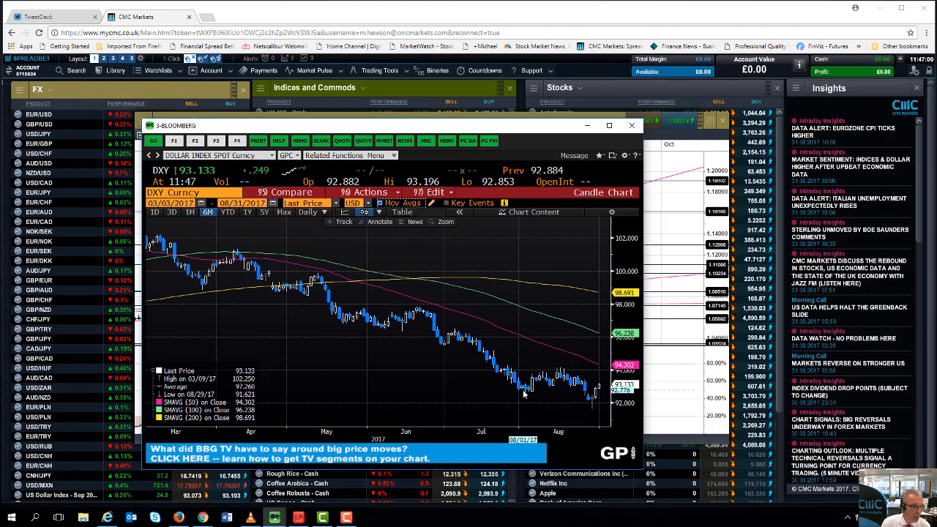
{"action": "mouse_move", "coordinate": [534, 388]}
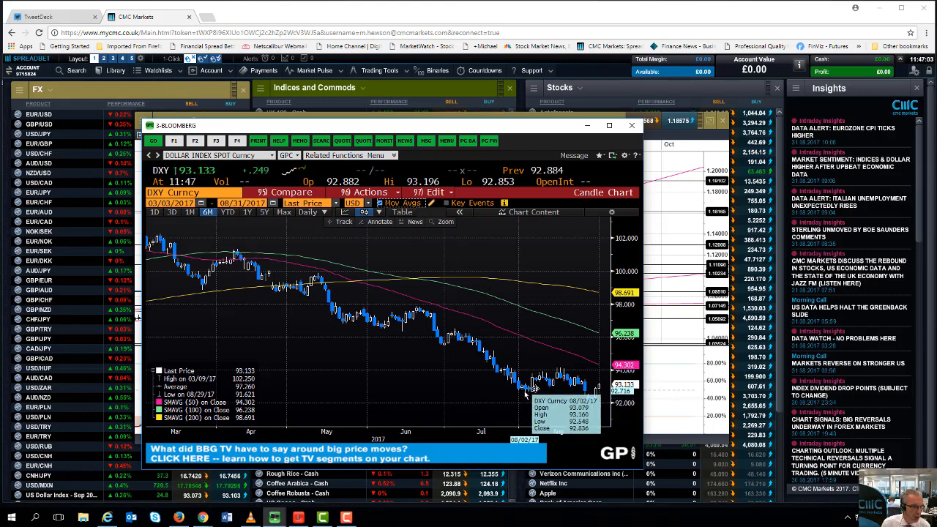